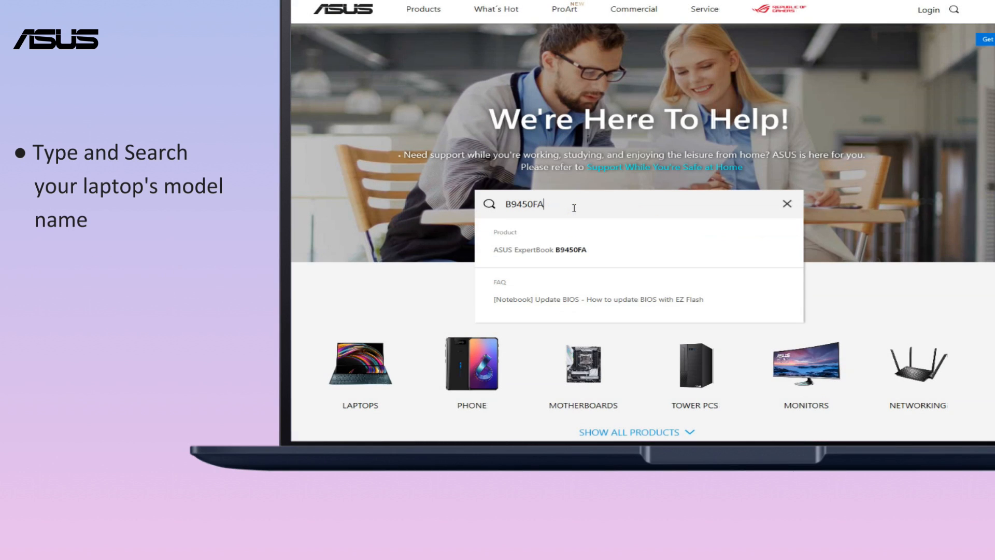
Navigate to the ExpertBook B9450FA support page's Driver & Utility BIOS & FIRMWARE section.
{"action": "left_click", "coordinate": [541, 249]}
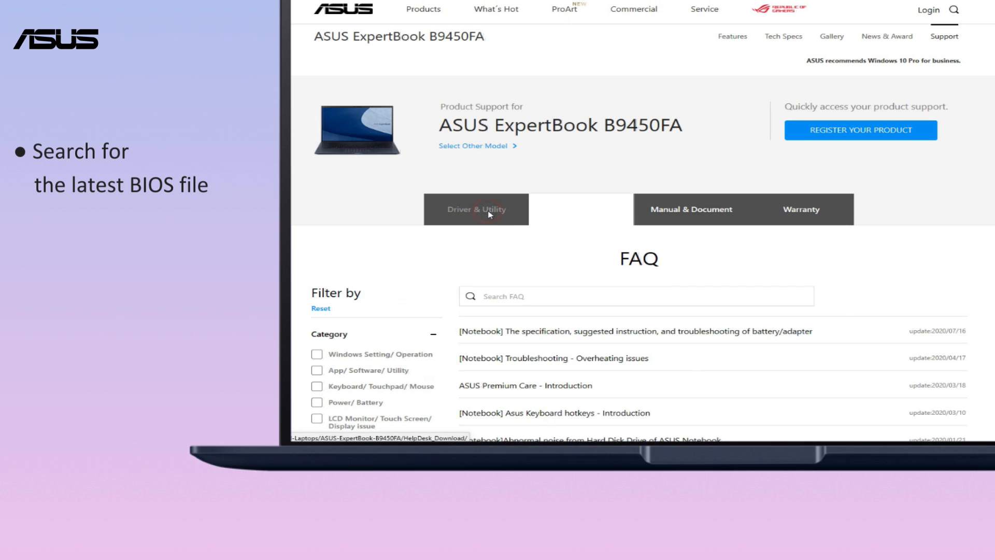
{"action": "left_click", "coordinate": [477, 209]}
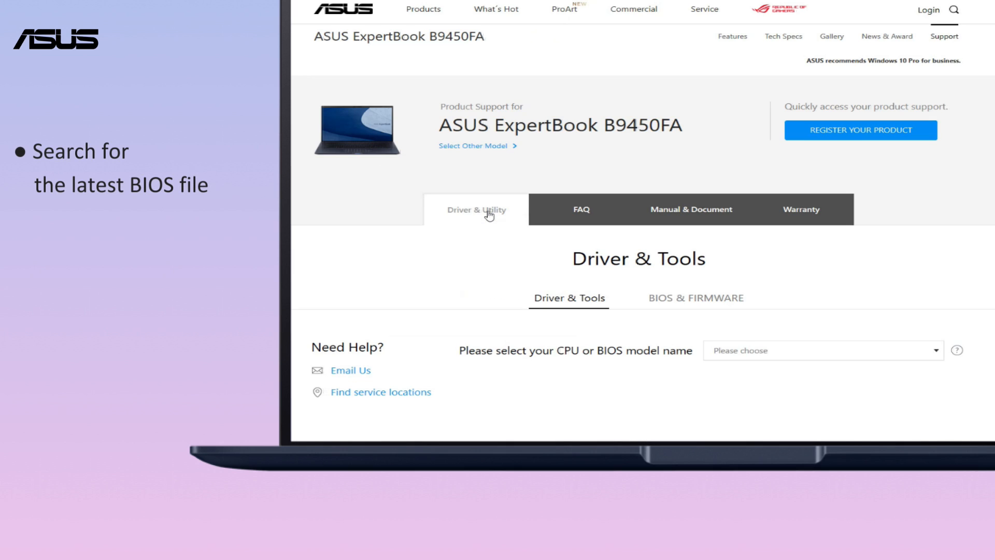
{"action": "left_click", "coordinate": [694, 298]}
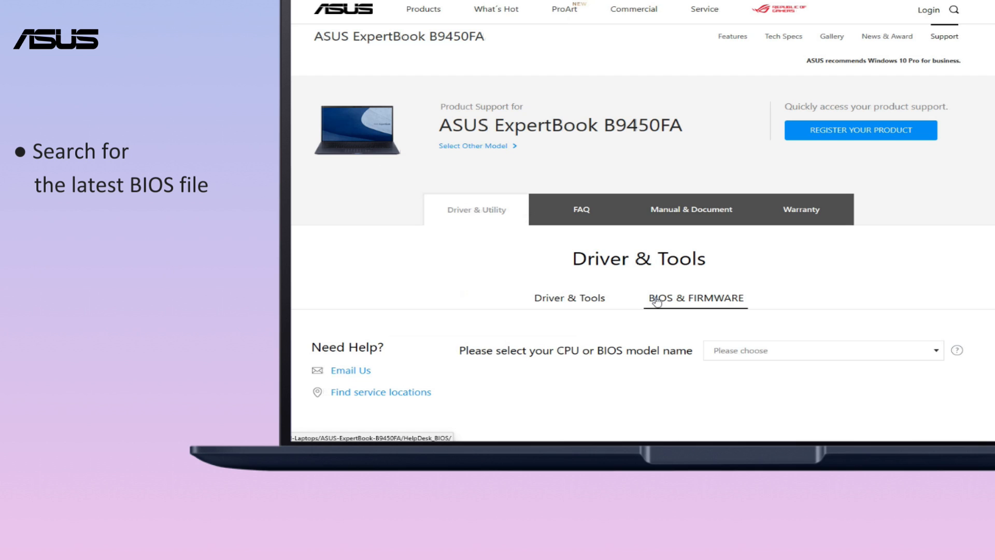
{"action": "scroll", "scroll_direction": "down", "scroll_amount": 3}
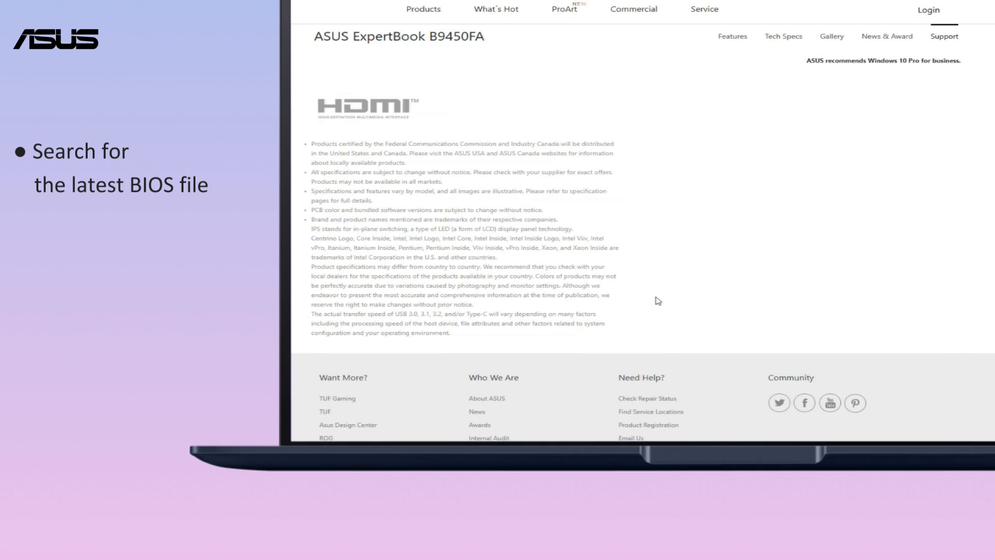
Choose the B9450FA BIOS model and download the version 303 BIOS zip, saving it.
{"action": "left_click", "coordinate": [763, 348]}
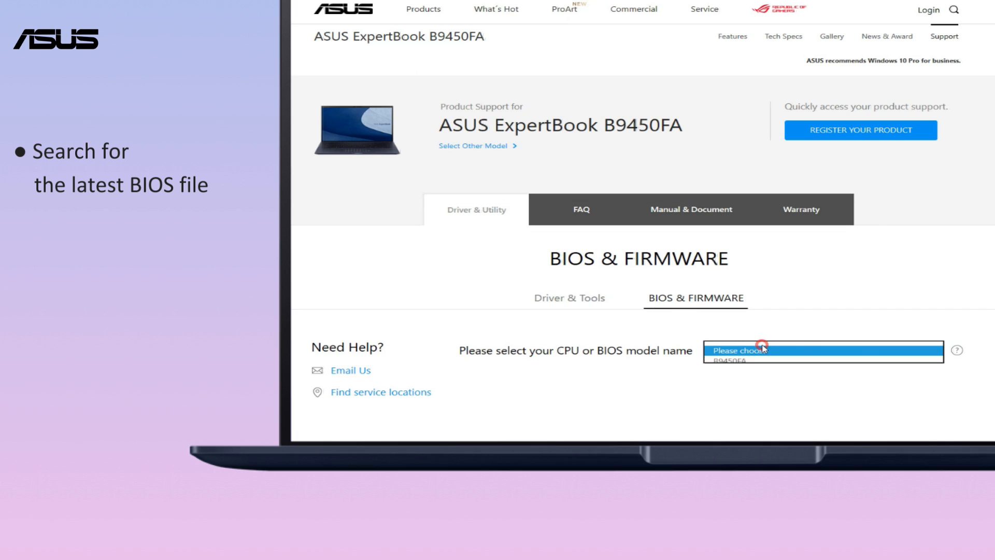
{"action": "left_click", "coordinate": [728, 360]}
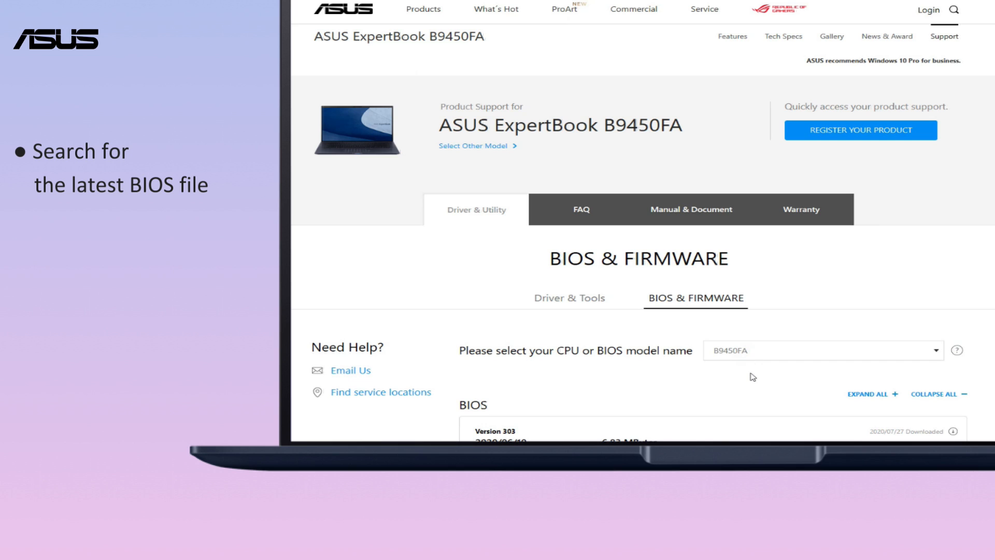
{"action": "scroll", "scroll_direction": "down", "scroll_amount": 3}
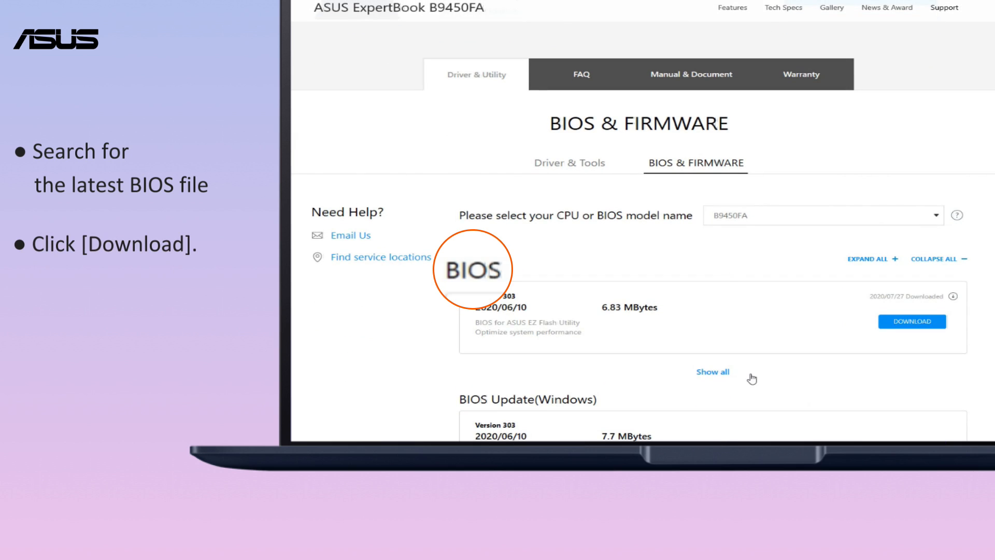
{"action": "left_click", "coordinate": [912, 322]}
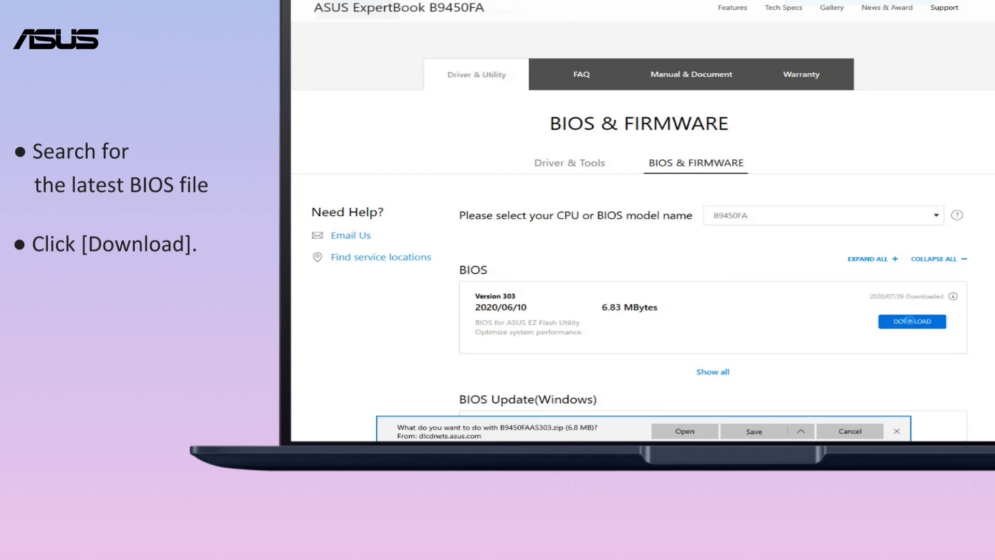
{"action": "left_click", "coordinate": [755, 430]}
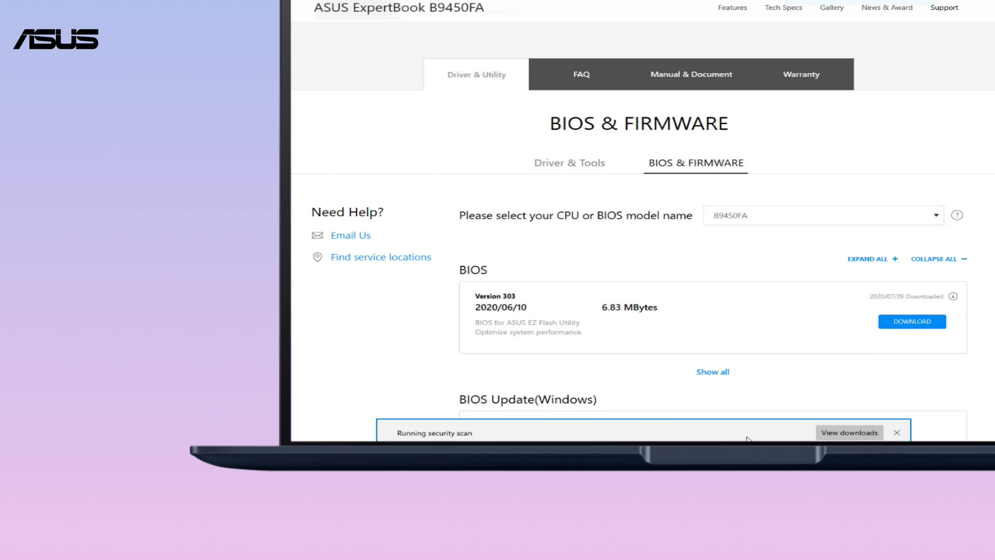
Extract the BIOS zip to its desktop folder and send B9450FAAS.303 to USB Driver (E:).
{"action": "right_click", "coordinate": [313, 187]}
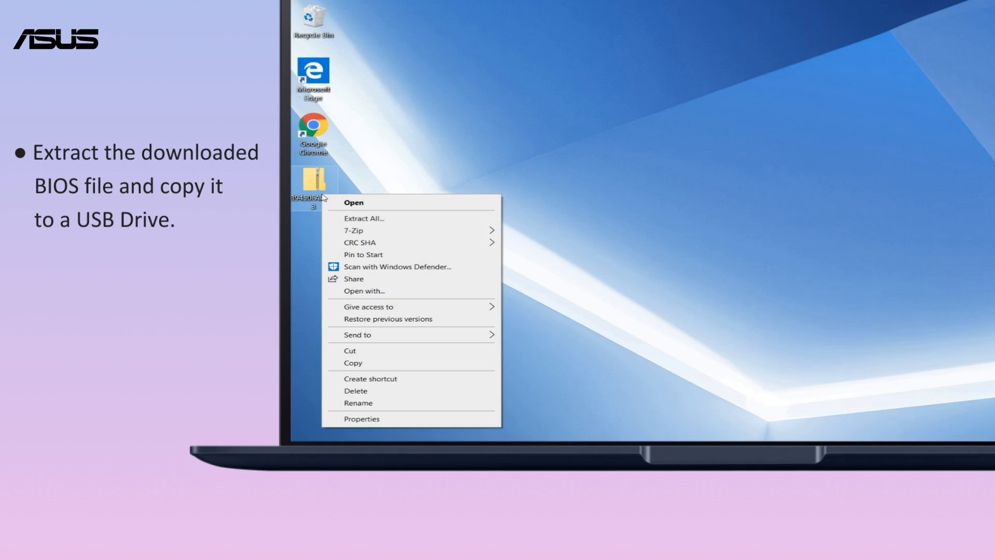
{"action": "left_click", "coordinate": [365, 218]}
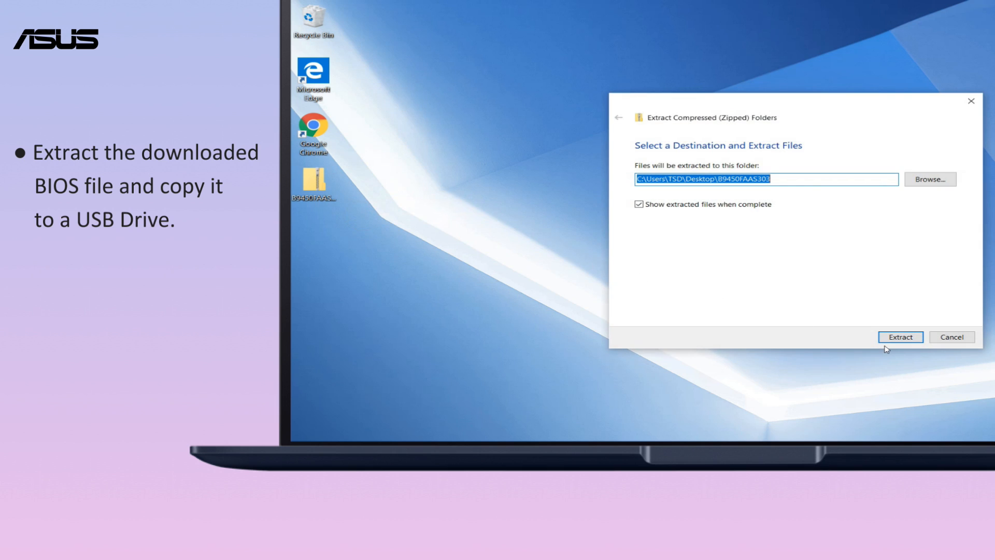
{"action": "left_click", "coordinate": [900, 336]}
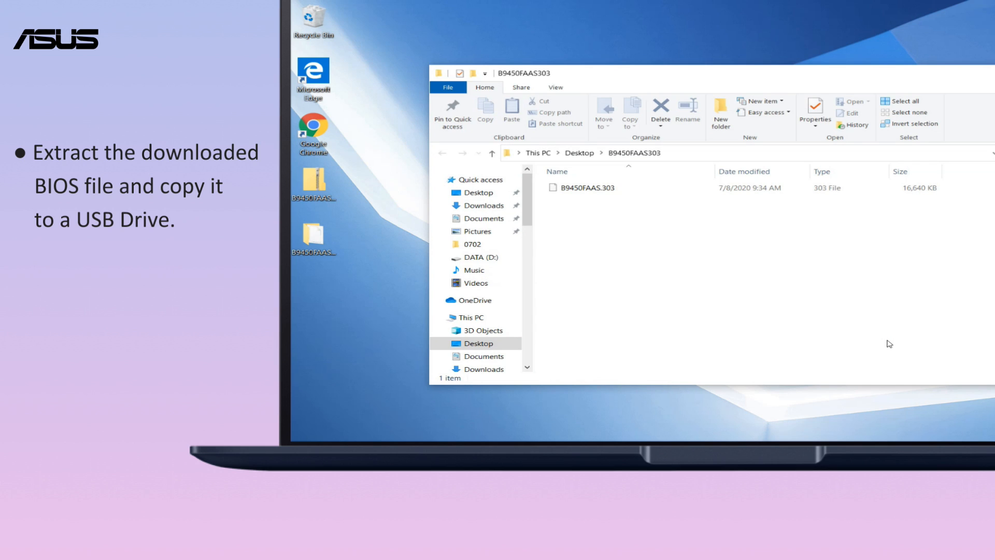
{"action": "right_click", "coordinate": [585, 188]}
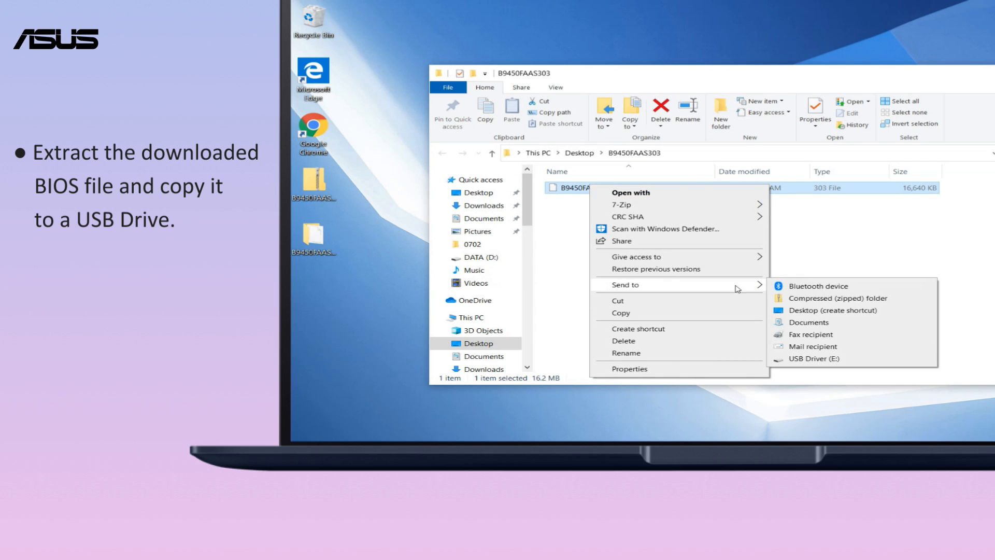
{"action": "left_click", "coordinate": [812, 359]}
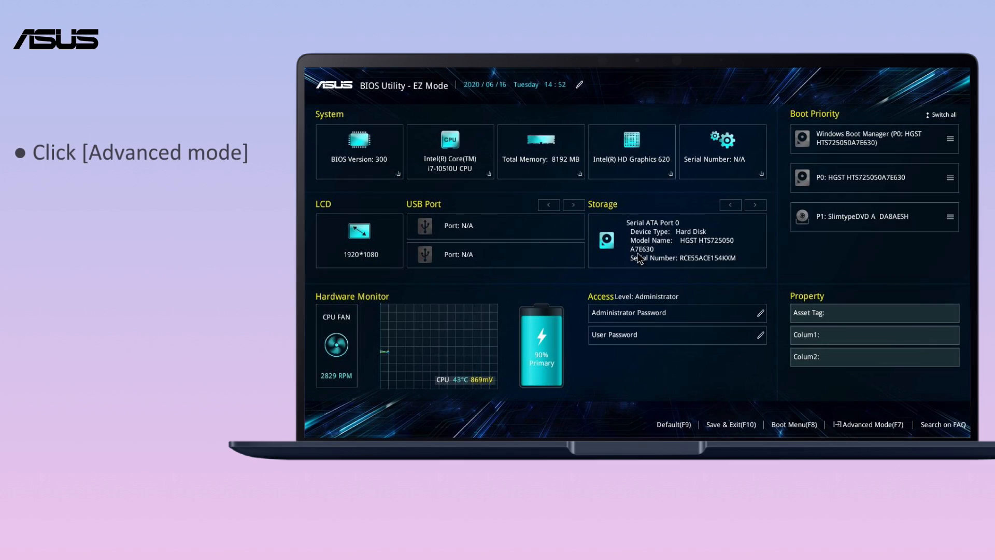
Enter Advanced Mode, go to the Advanced page and launch the ASUS EZ Flash 3 Utility.
{"action": "left_click", "coordinate": [866, 424]}
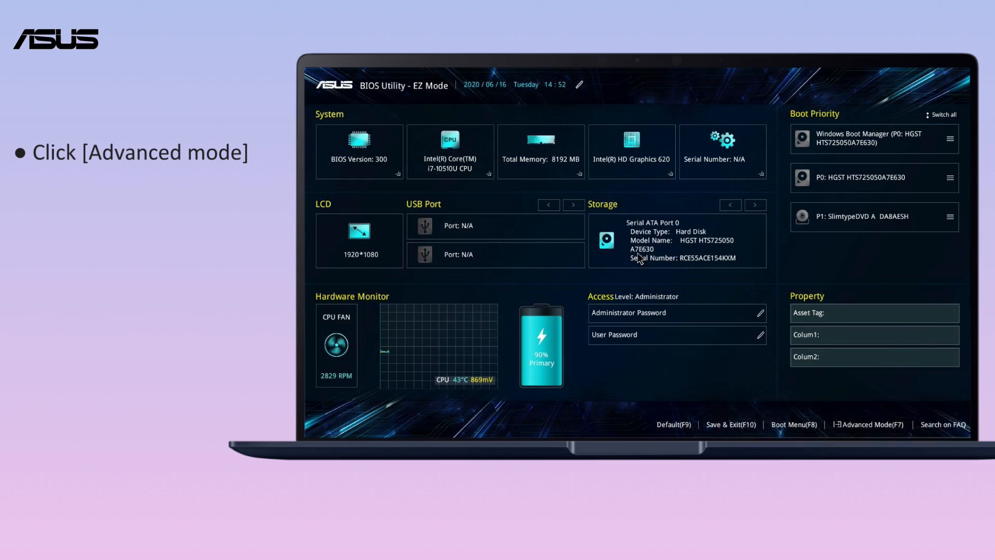
{"action": "left_click", "coordinate": [873, 425]}
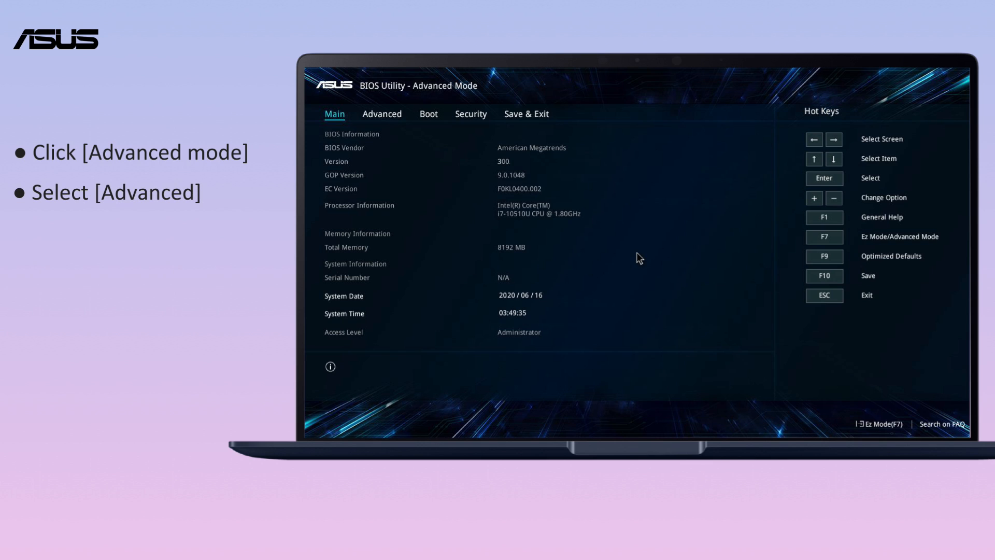
{"action": "left_click", "coordinate": [381, 114]}
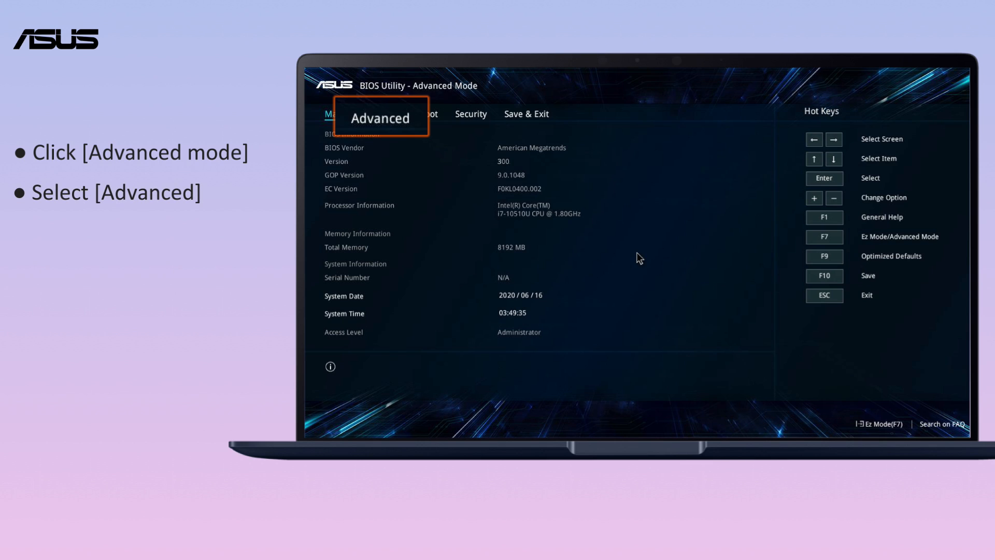
{"action": "left_click", "coordinate": [381, 115]}
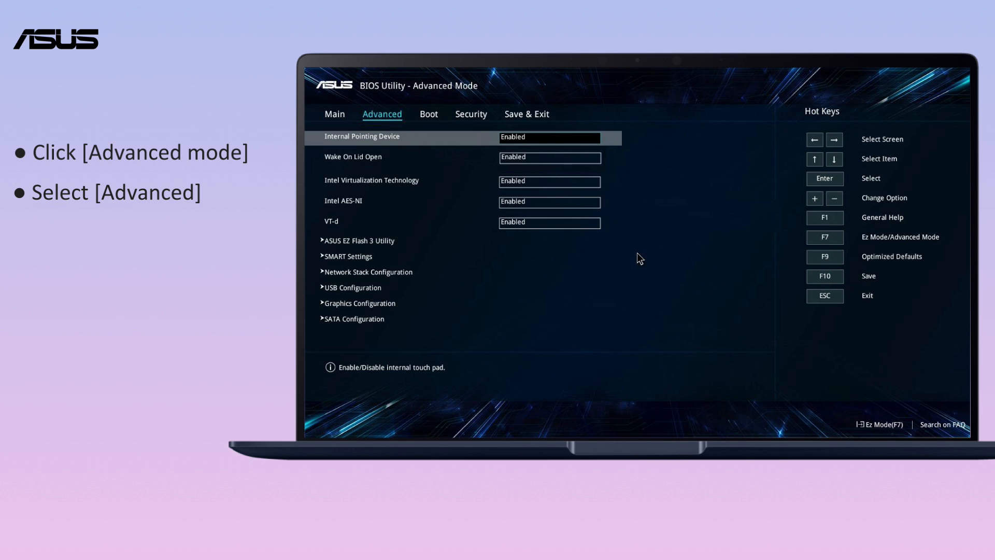
{"action": "left_click", "coordinate": [380, 241]}
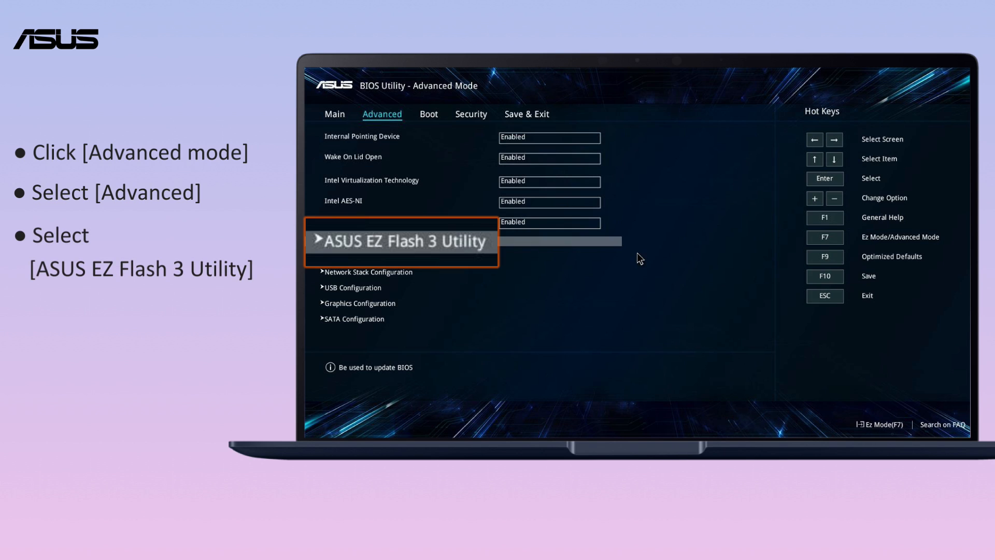
{"action": "left_click", "coordinate": [402, 241]}
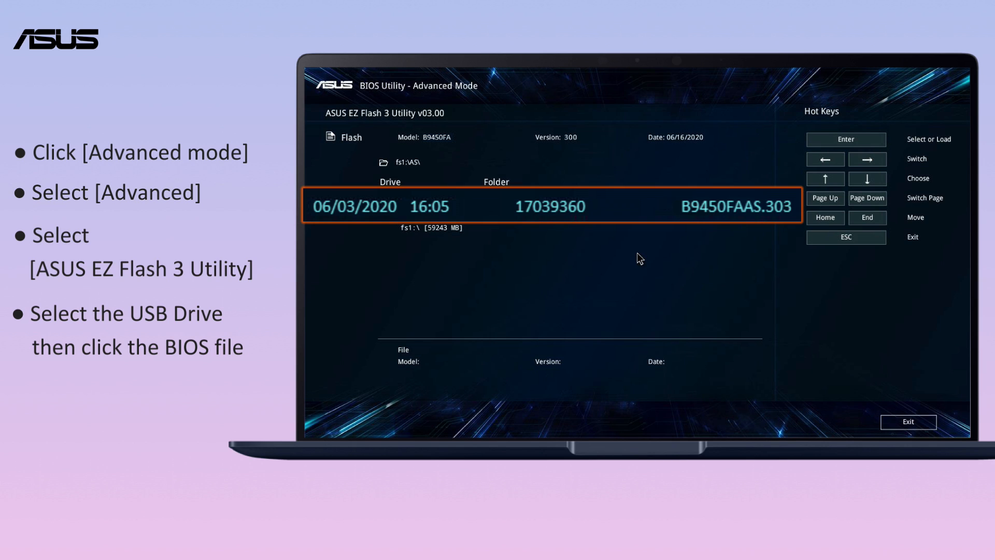
Select B9450FAAS.303 from USB, confirm the update to version 303 and acknowledge the successful reset.
{"action": "left_click", "coordinate": [549, 206]}
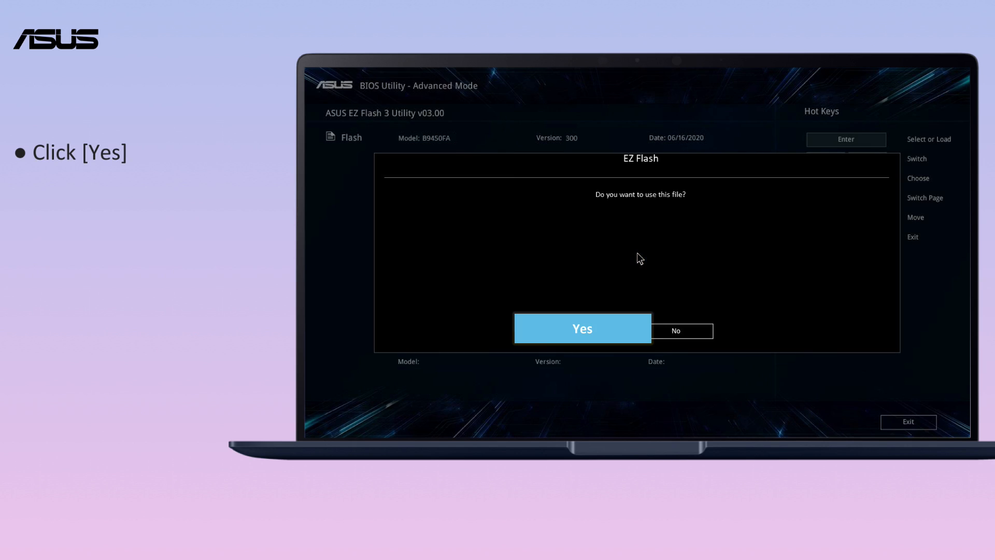
{"action": "left_click", "coordinate": [582, 328]}
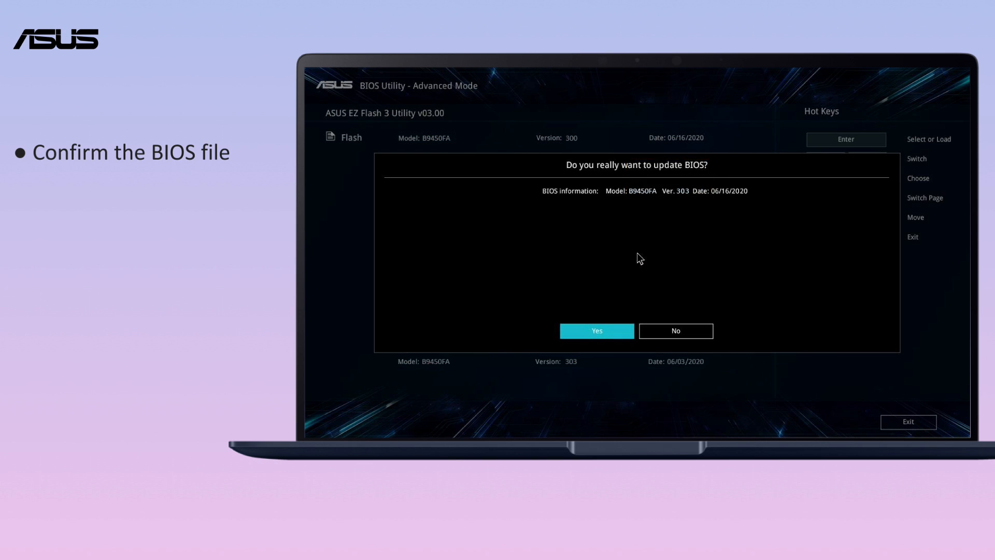
{"action": "left_click", "coordinate": [597, 331]}
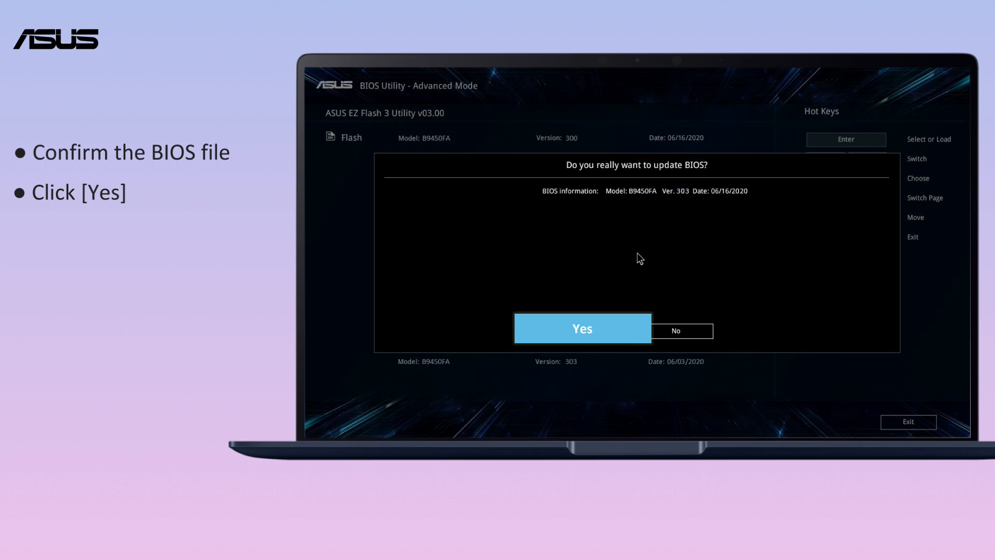
{"action": "left_click", "coordinate": [582, 329]}
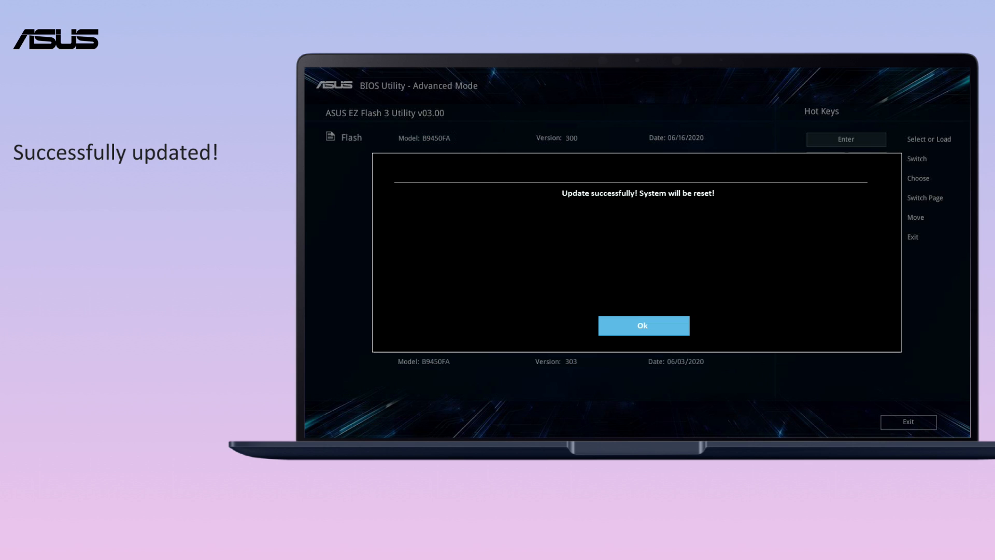
{"action": "left_click", "coordinate": [642, 325]}
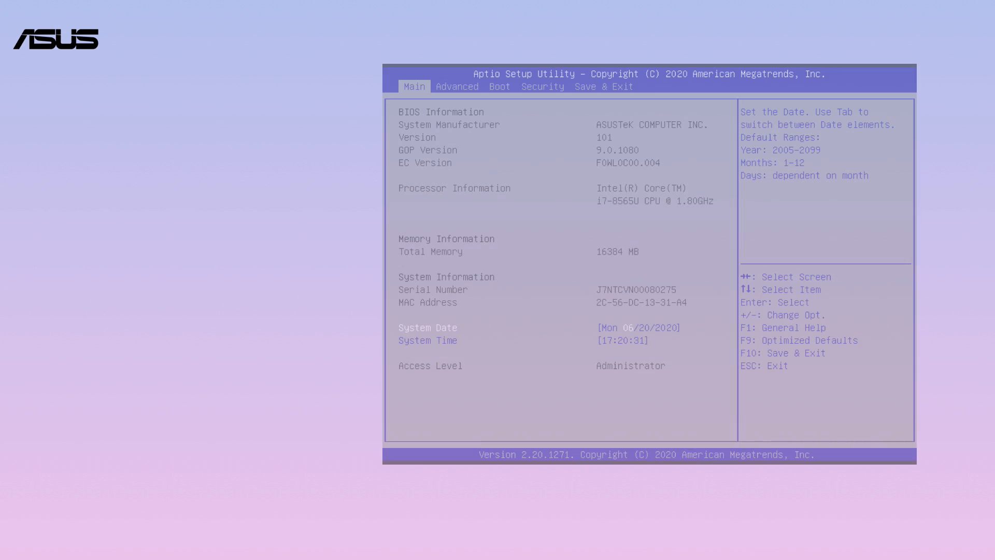
Move to Aptio Setup's Advanced page and launch the ASUS EZ Flash 3 Utility.
{"action": "left_click", "coordinate": [456, 87]}
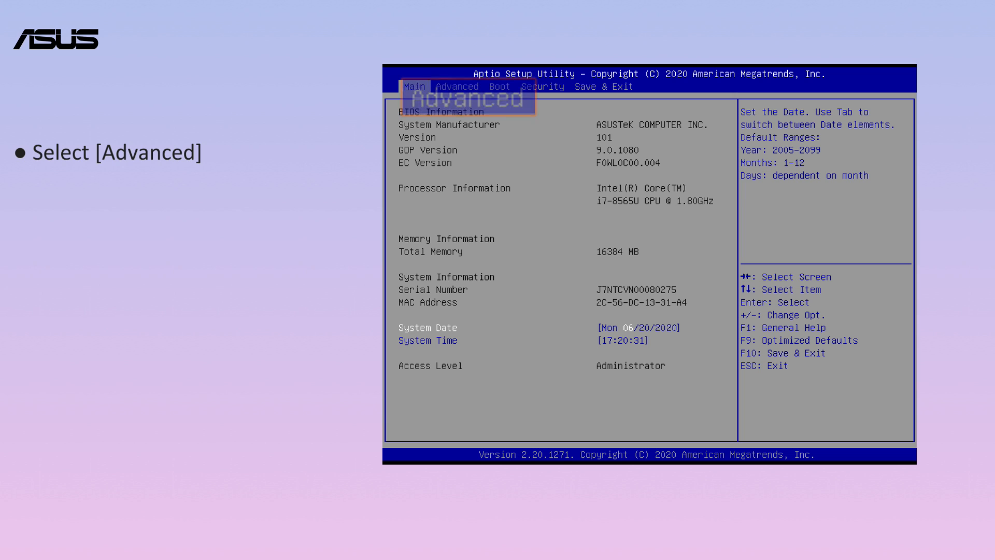
{"action": "left_click", "coordinate": [456, 87]}
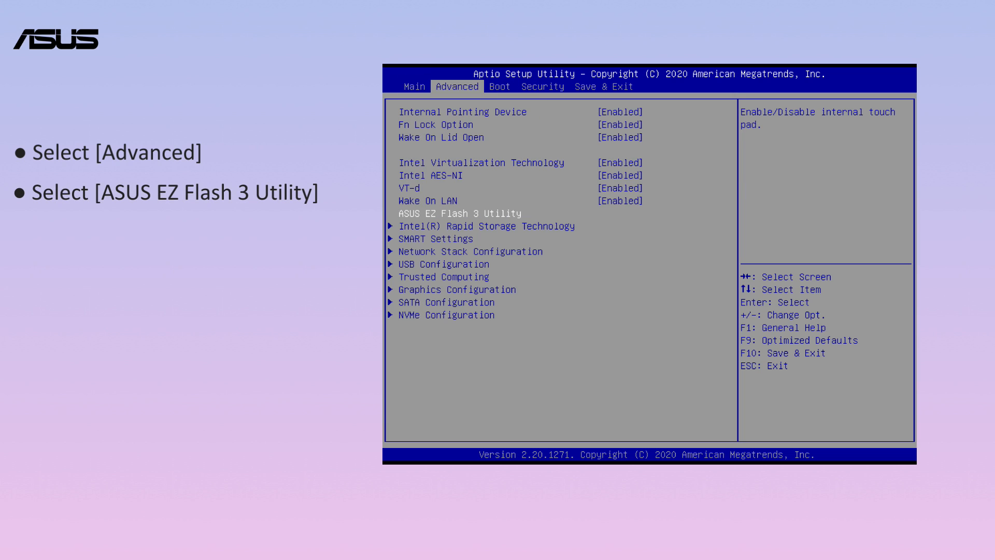
{"action": "left_click", "coordinate": [456, 213]}
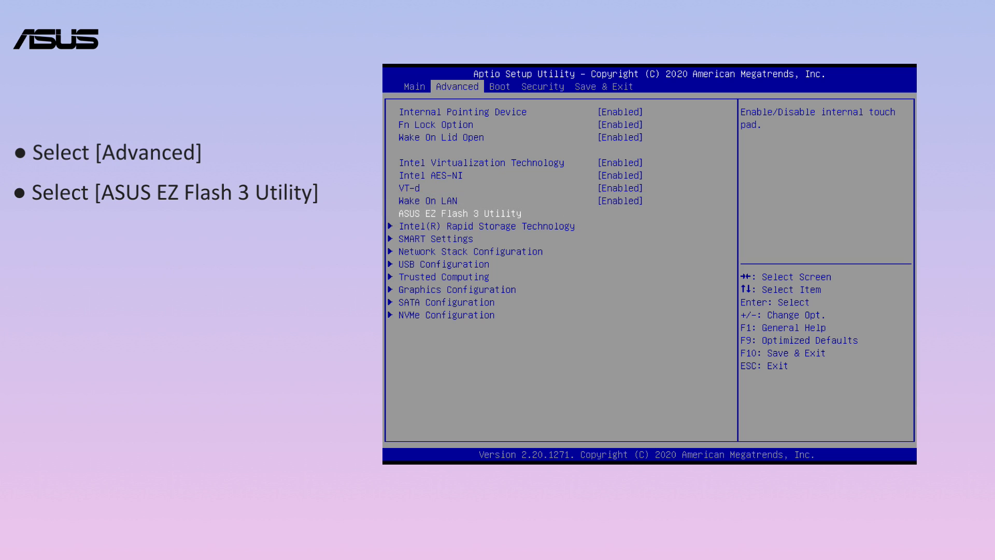
{"action": "left_click", "coordinate": [459, 214]}
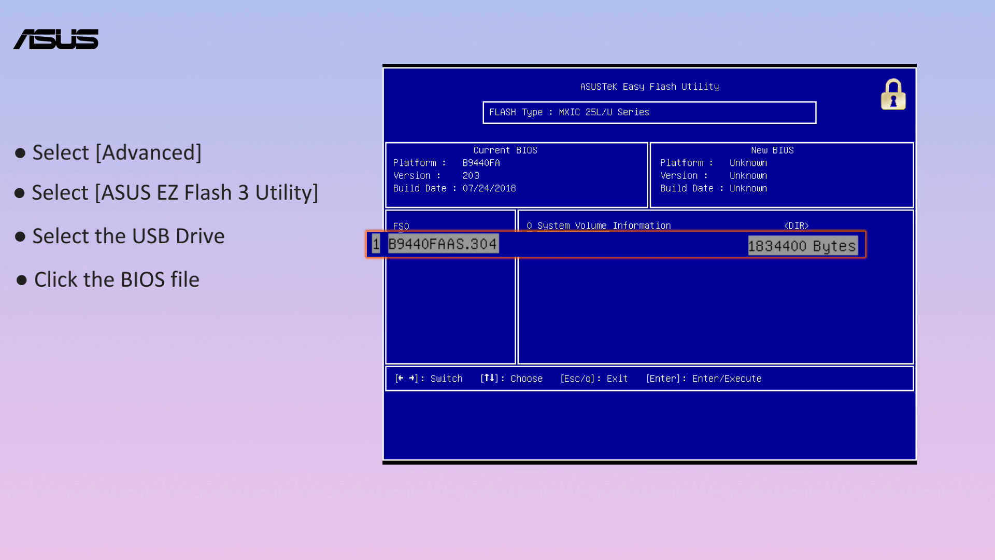
Select B9440FAAS.304 from the USB drive and confirm both warnings to begin flashing version 304.
{"action": "left_click", "coordinate": [442, 243]}
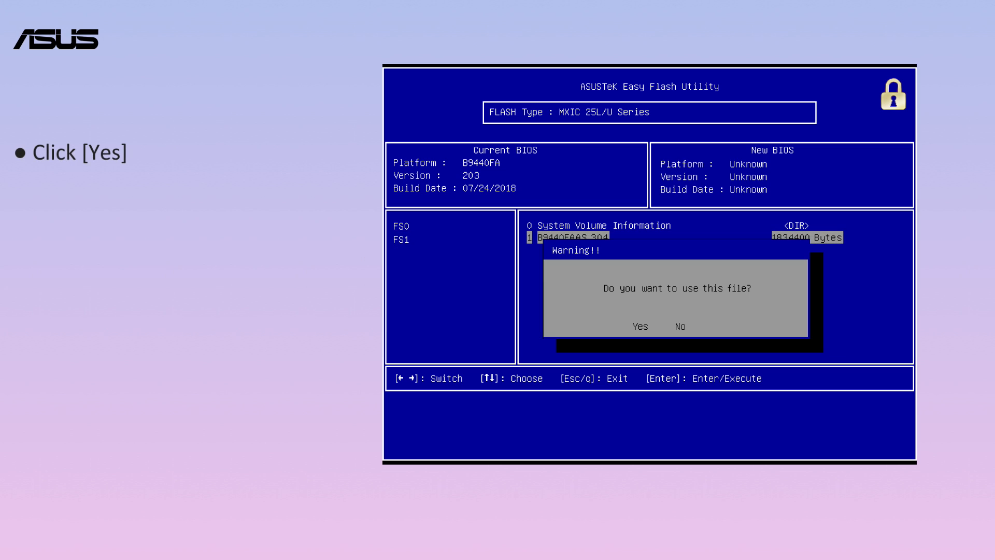
{"action": "left_click", "coordinate": [633, 327]}
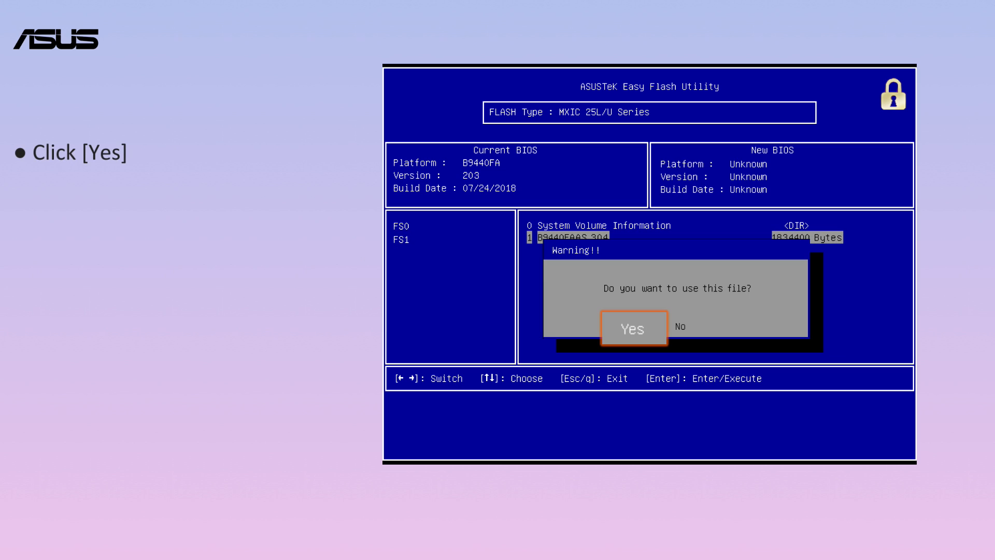
{"action": "left_click", "coordinate": [631, 327]}
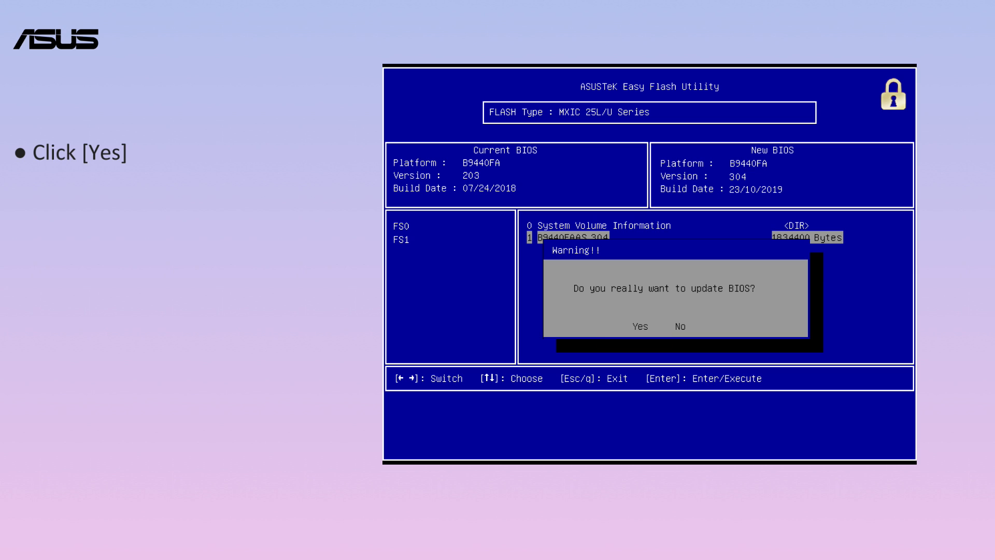
{"action": "left_click", "coordinate": [641, 325]}
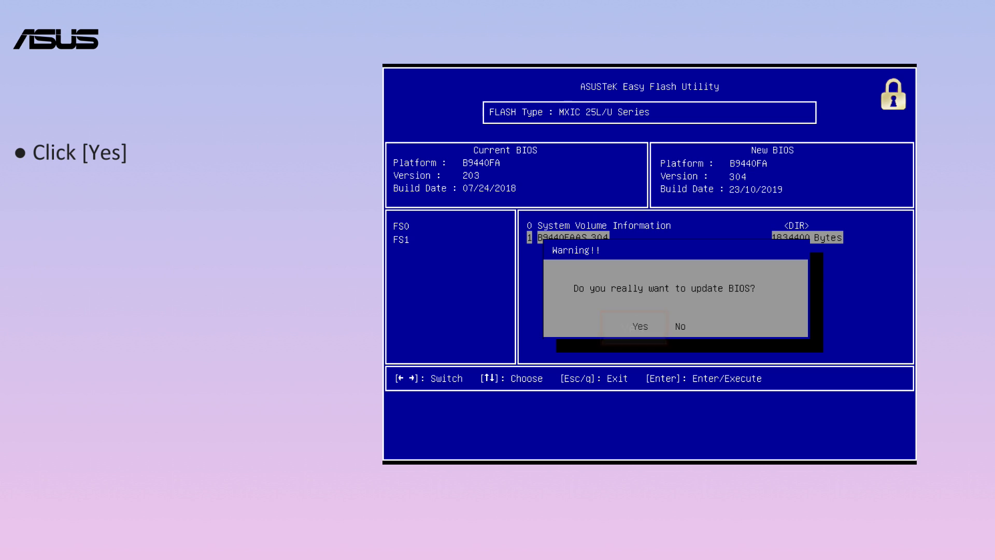
{"action": "left_click", "coordinate": [639, 326]}
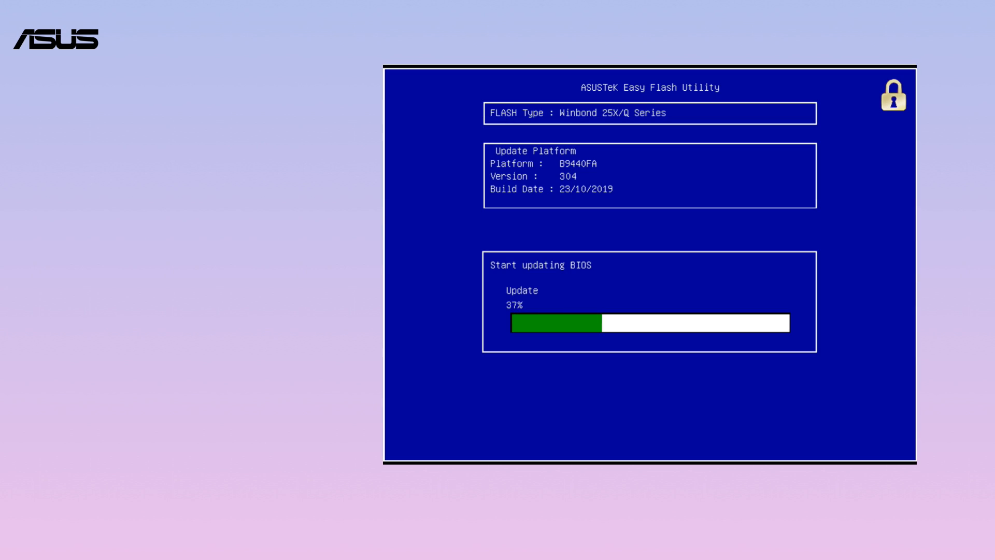